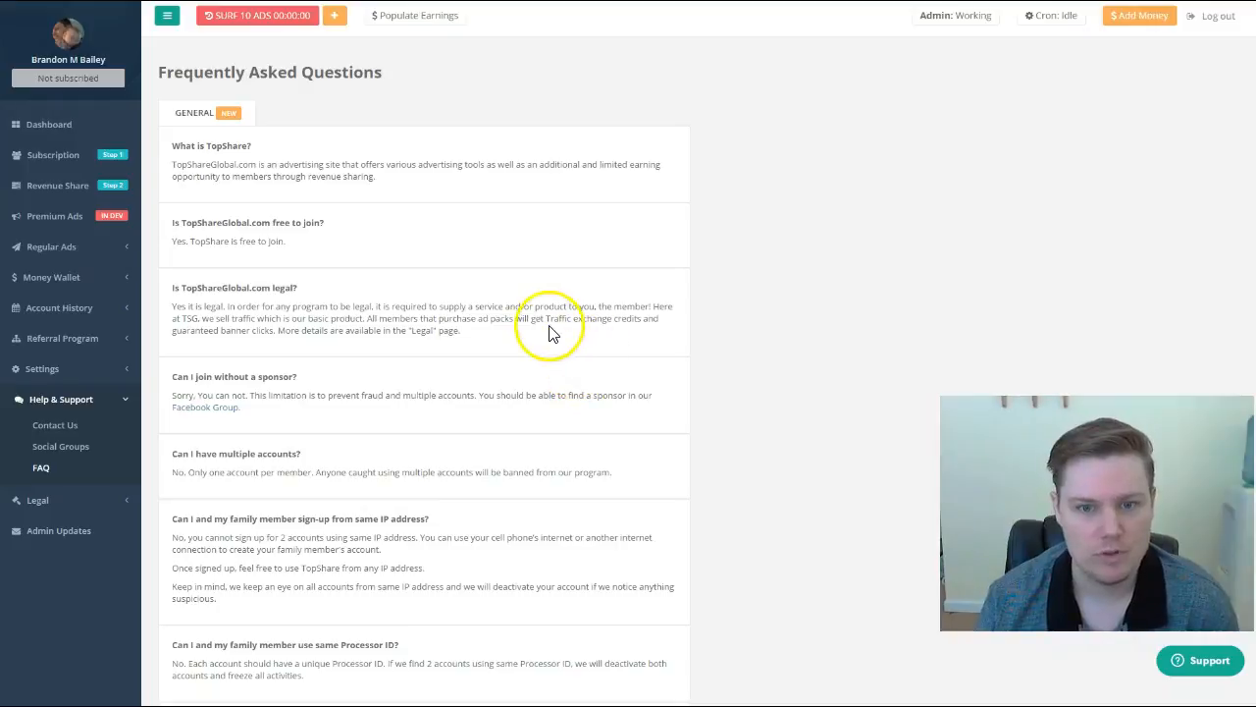
{"action": "mouse_move", "coordinate": [452, 239]}
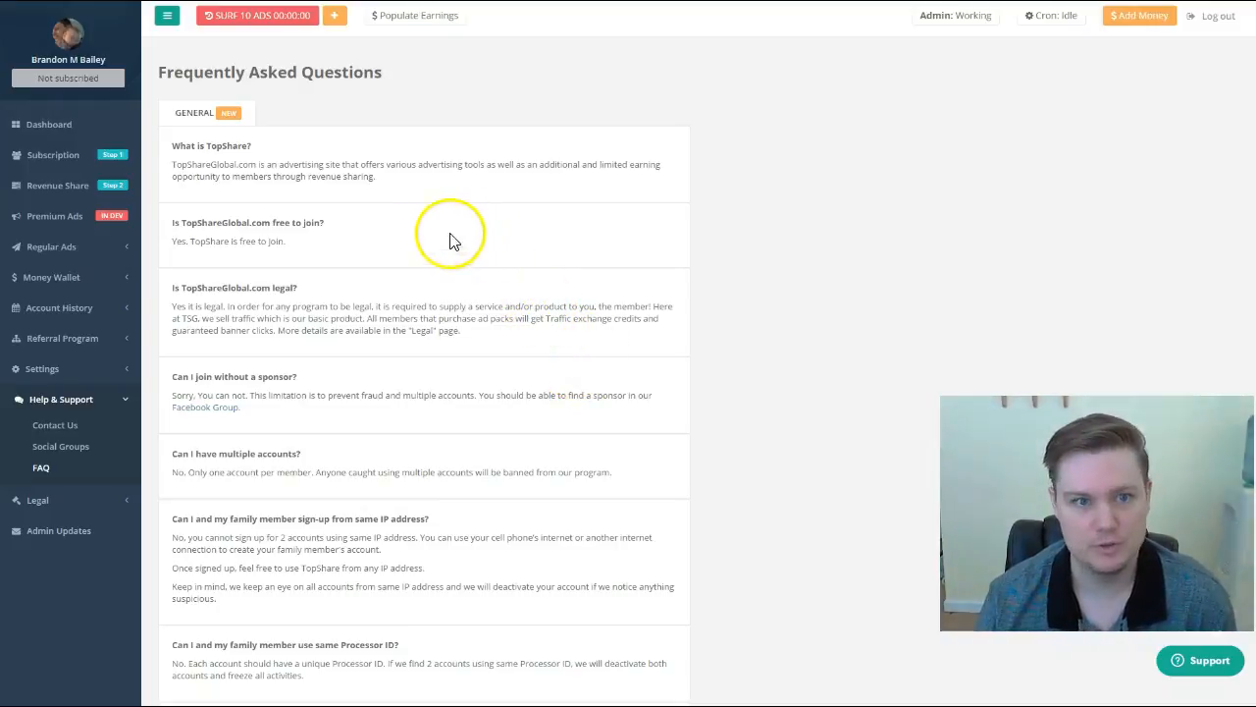
{"action": "mouse_move", "coordinate": [110, 31]}
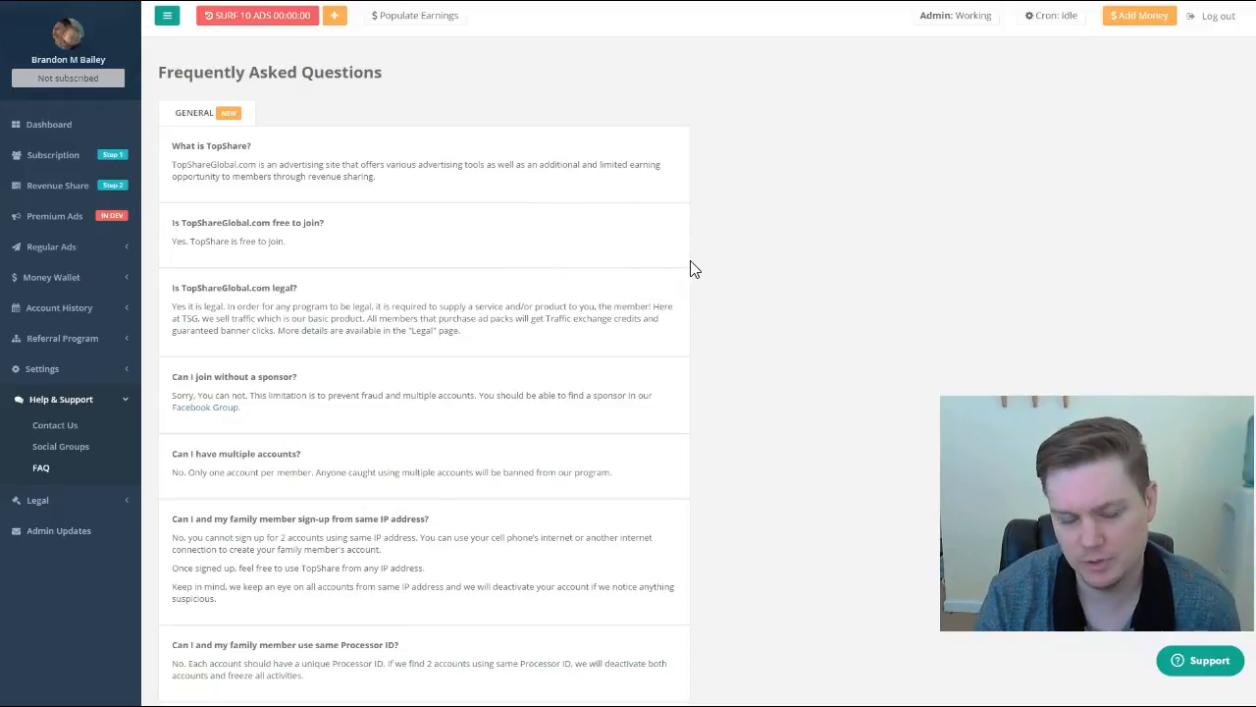
Step: Scroll down until the 'Is my personal information protected' question appears
{"action": "scroll", "scroll_direction": "down", "scroll_amount": 3}
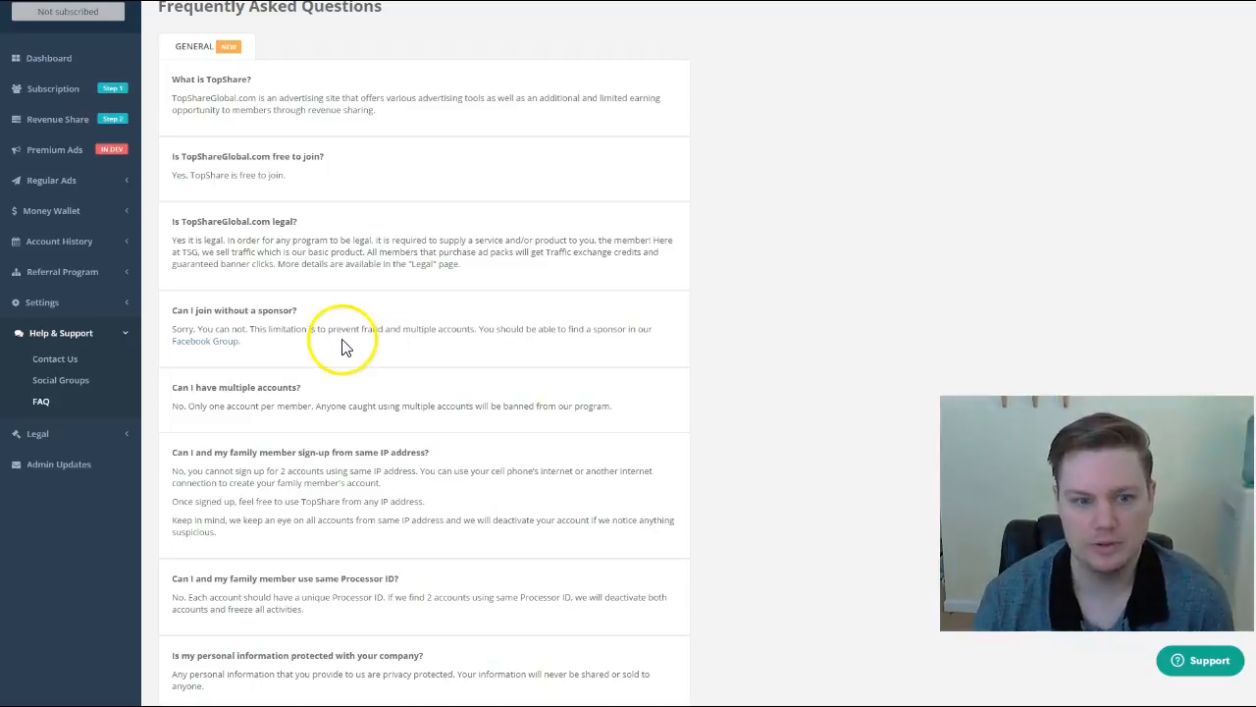
{"action": "mouse_move", "coordinate": [275, 364]}
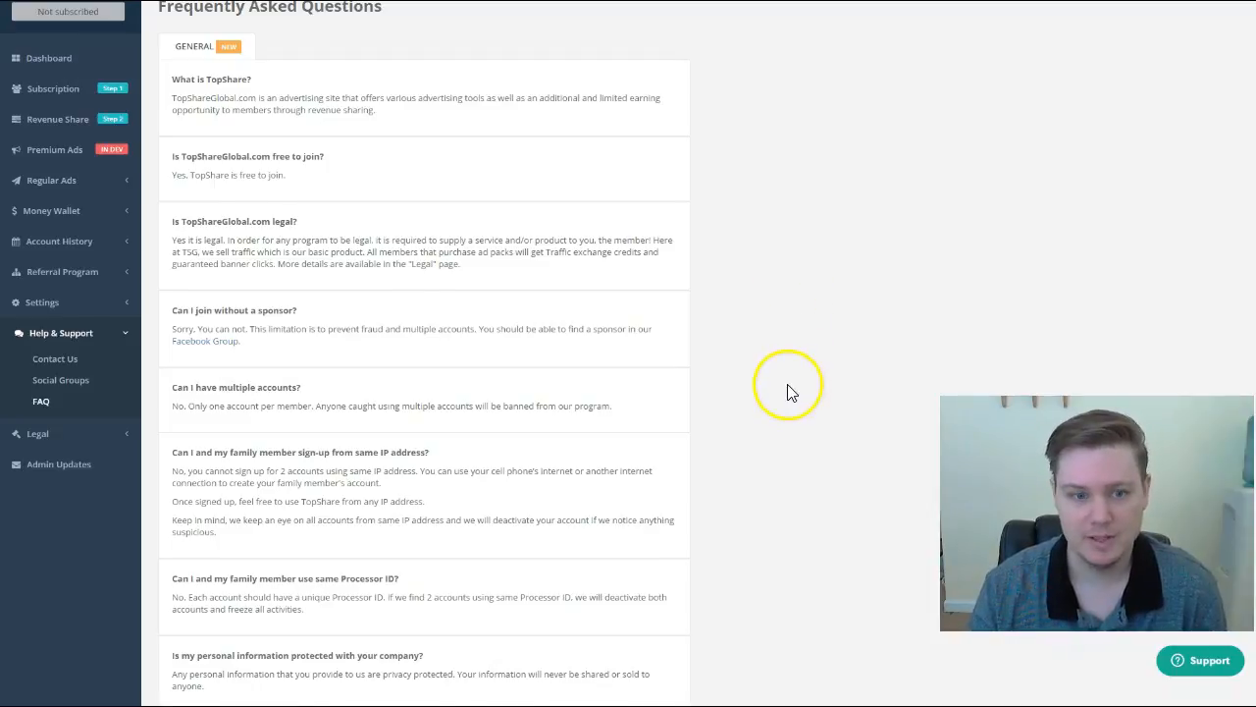
Step: Scroll past the legality question to the sponsor, multiple-account, shared IP and Processor ID entries
{"action": "scroll", "scroll_direction": "down", "scroll_amount": 3}
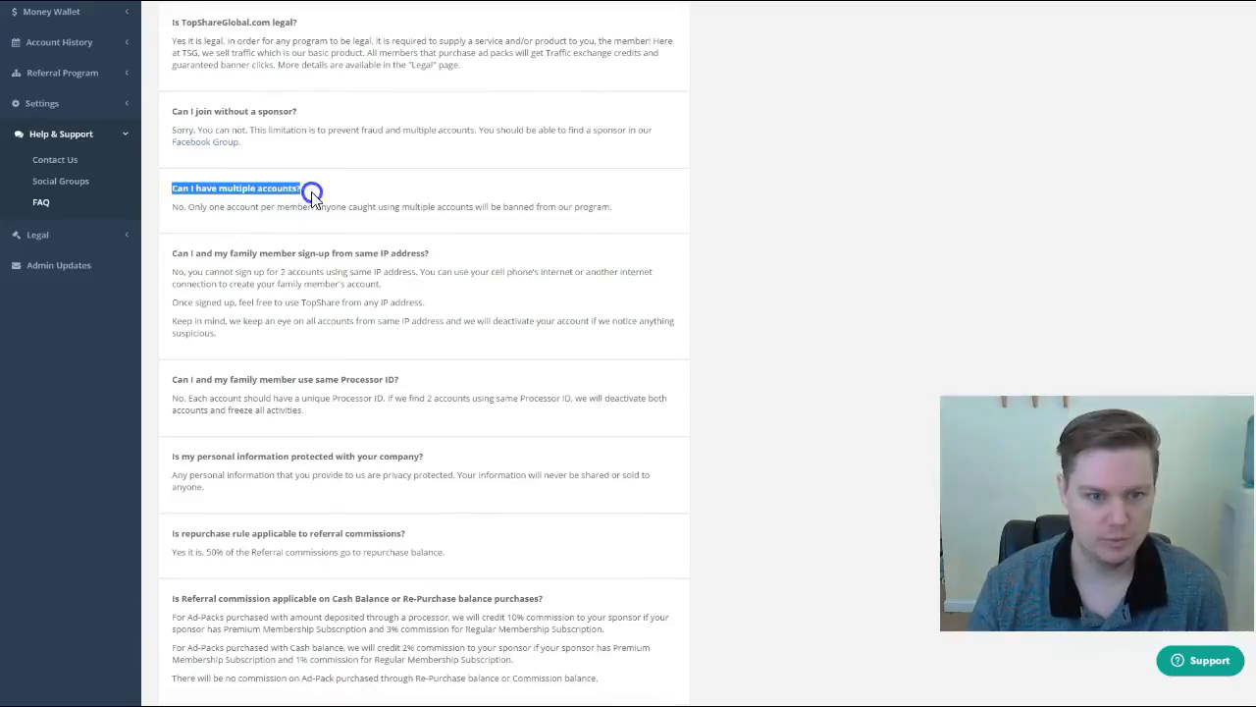
{"action": "left_click", "coordinate": [236, 188]}
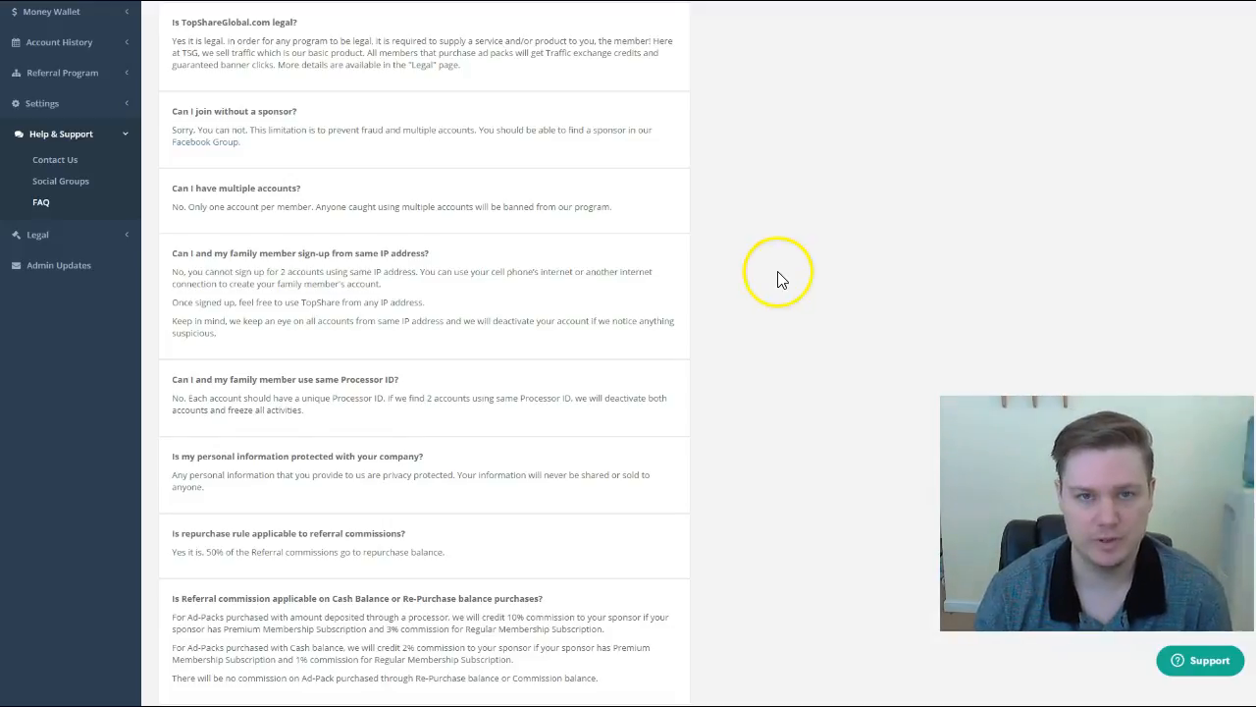
{"action": "mouse_move", "coordinate": [685, 278]}
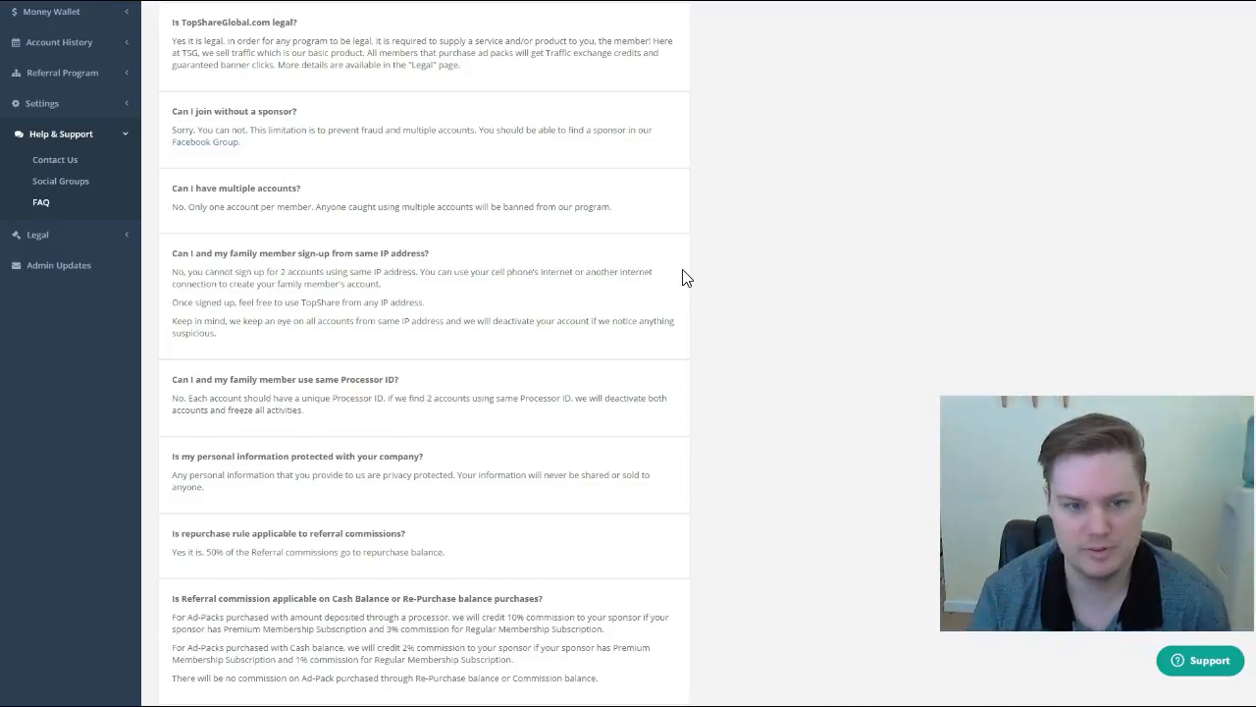
{"action": "mouse_move", "coordinate": [604, 267]}
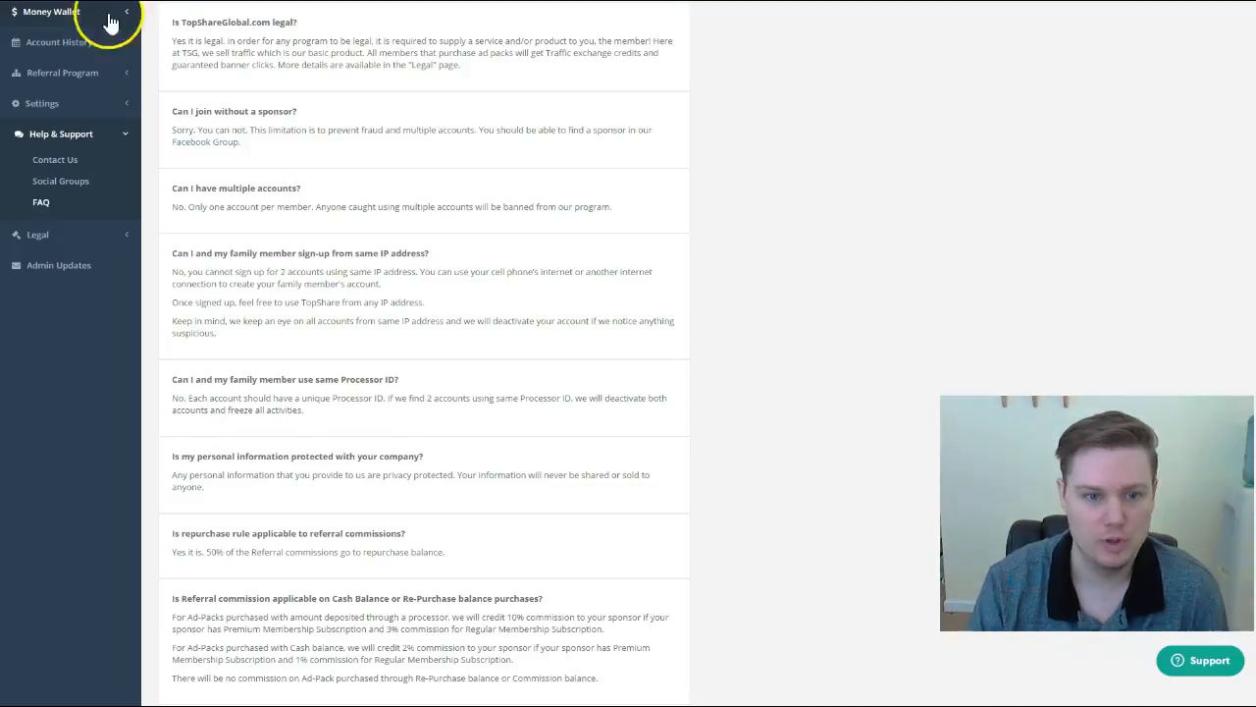
{"action": "mouse_move", "coordinate": [326, 346]}
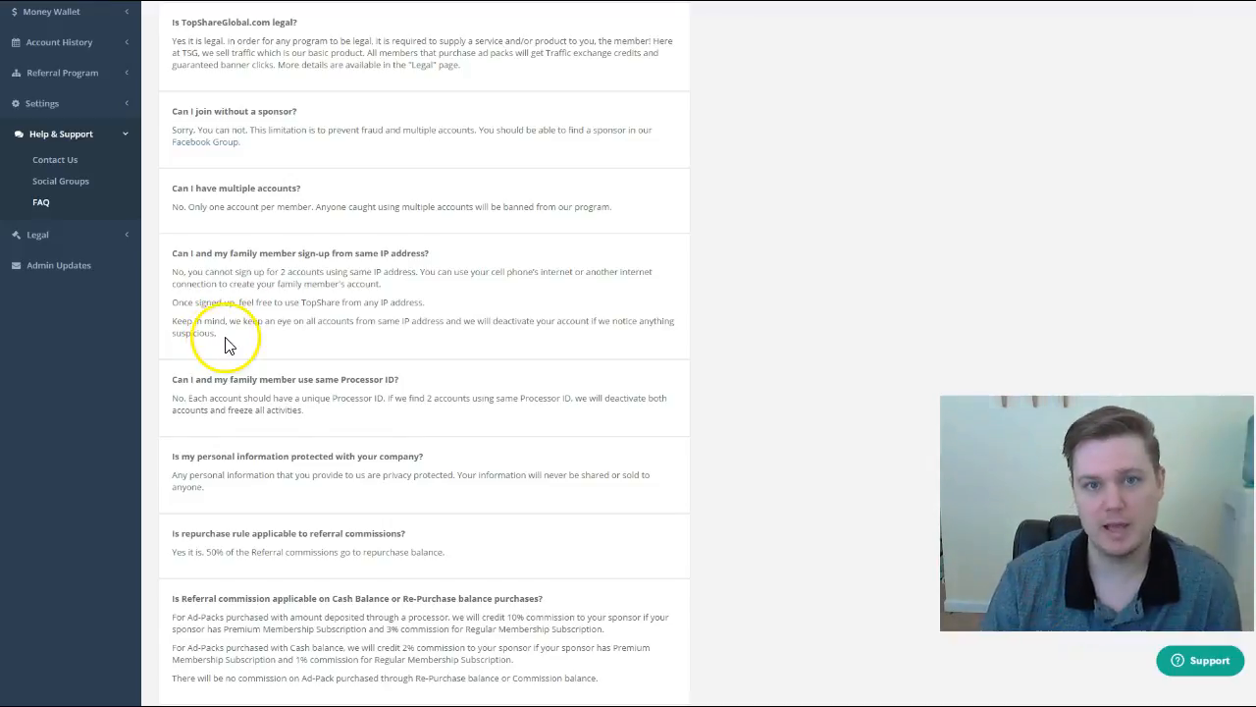
{"action": "mouse_move", "coordinate": [220, 344]}
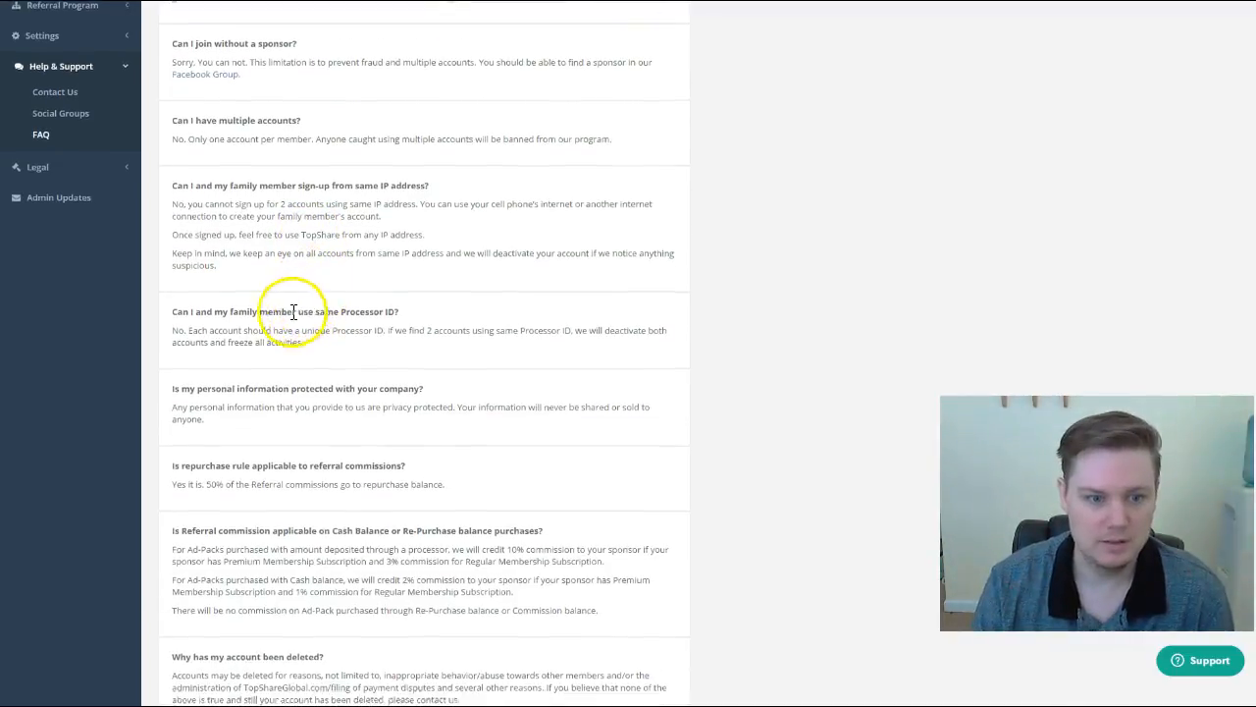
Step: Scroll down to 'Why has my account been deleted?' and the start of the refund policy question
{"action": "scroll", "scroll_direction": "down", "scroll_amount": 3}
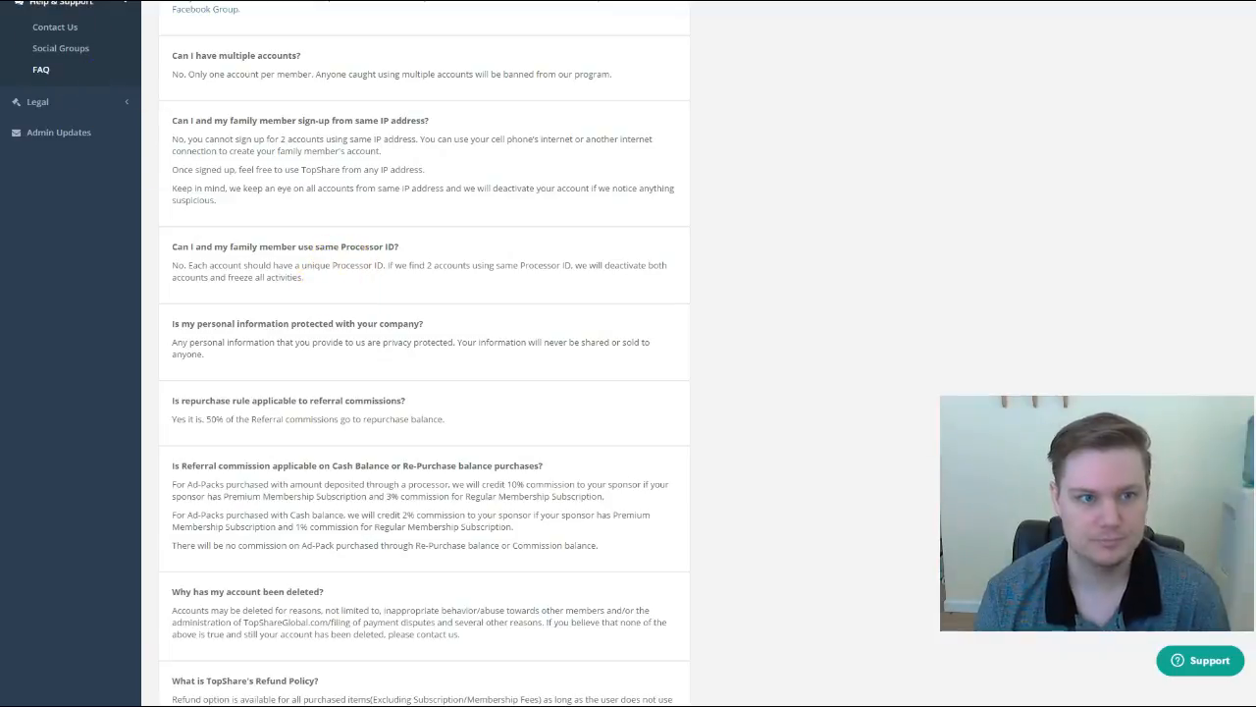
Step: Scroll down to show 'What is TopShare's Refund Policy?' and its full answer
{"action": "scroll", "scroll_direction": "down", "scroll_amount": 3}
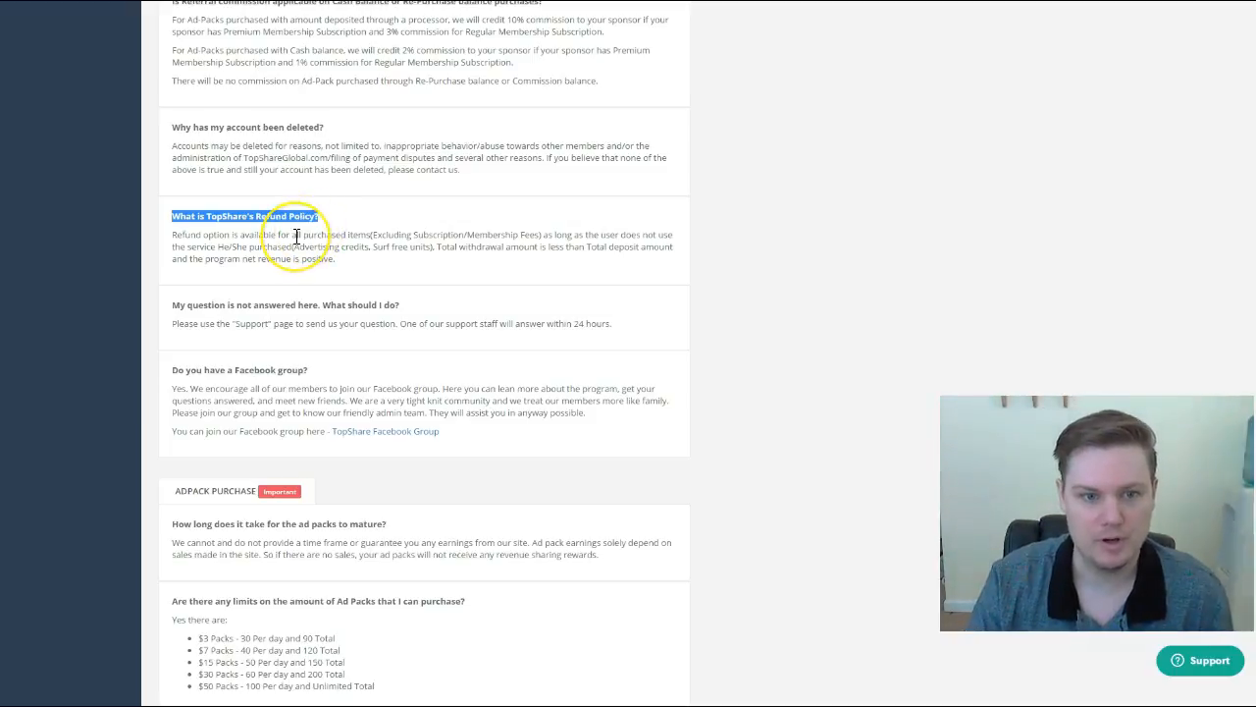
{"action": "mouse_move", "coordinate": [397, 291]}
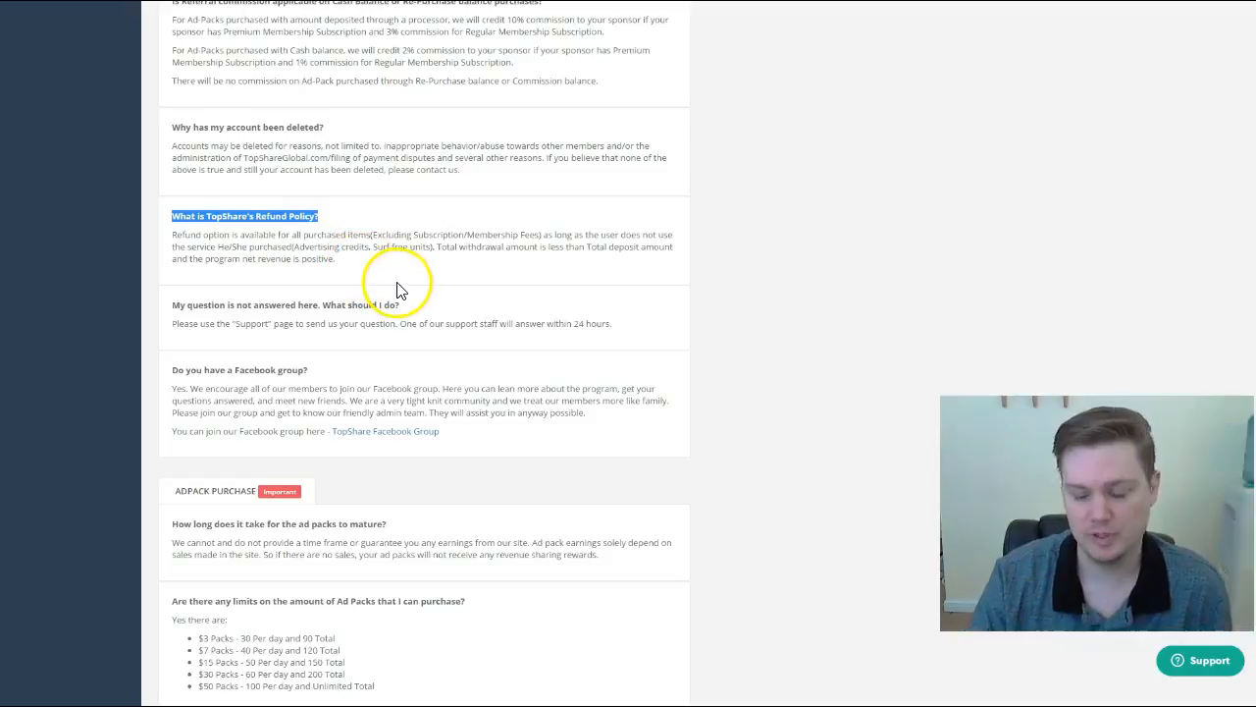